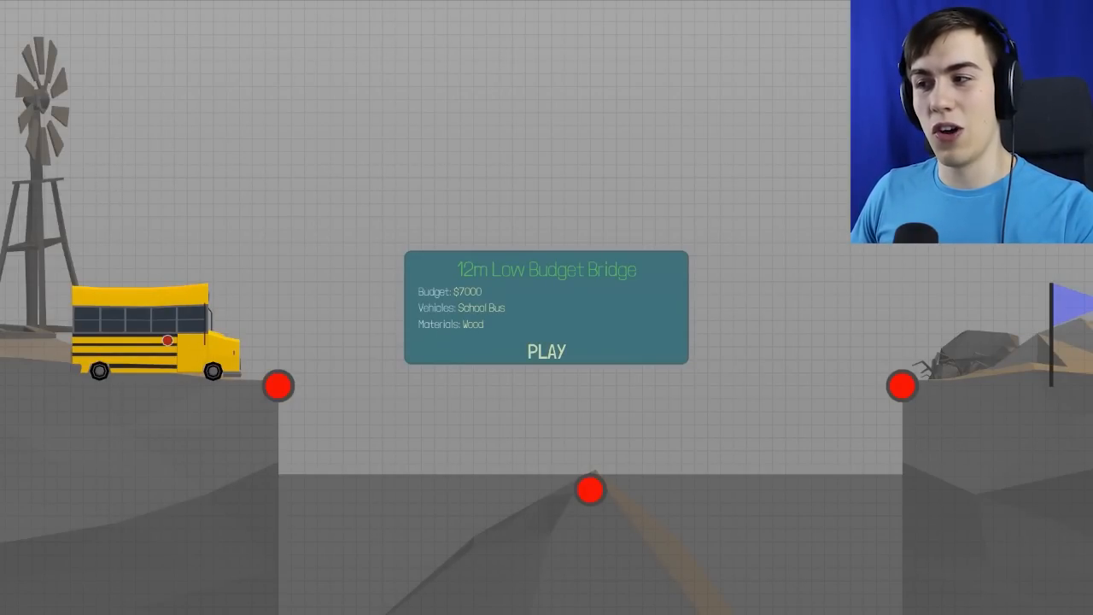
- Start the 12m Low Budget Bridge level and begin the road deck at the left anchor
{"action": "left_click", "coordinate": [547, 352]}
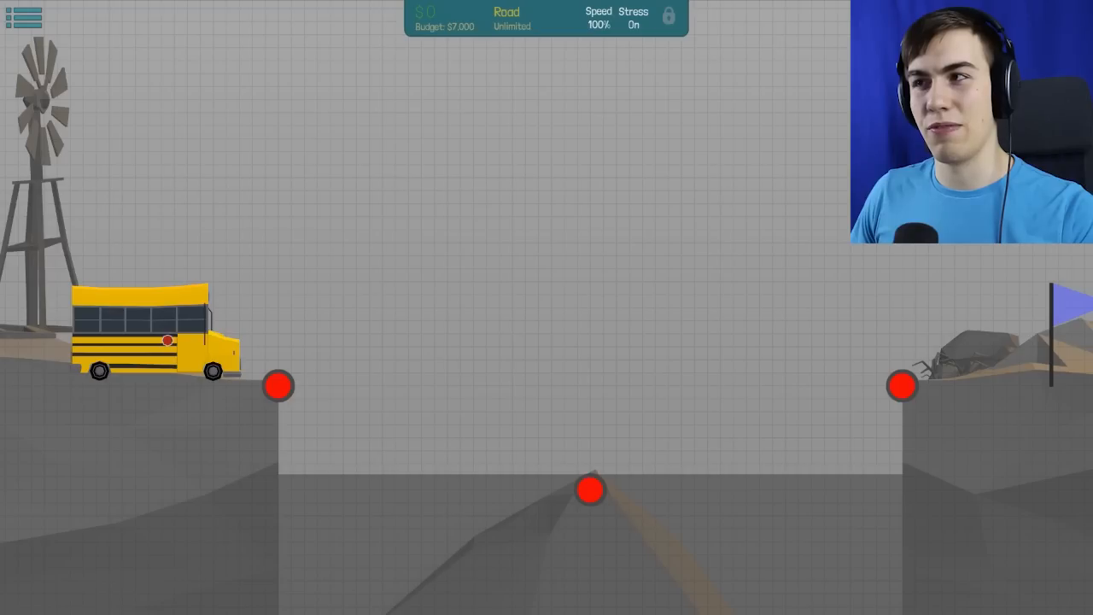
{"action": "left_click", "coordinate": [280, 386]}
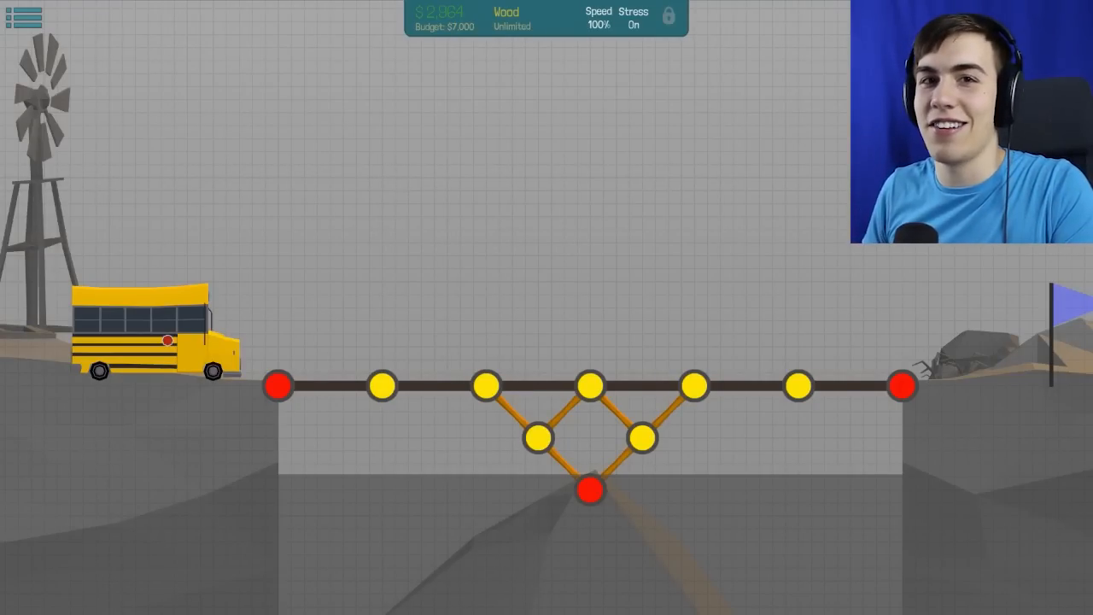
- Add a wooden triangle support near the left anchor and extend a beam from it
{"action": "left_click", "coordinate": [547, 16]}
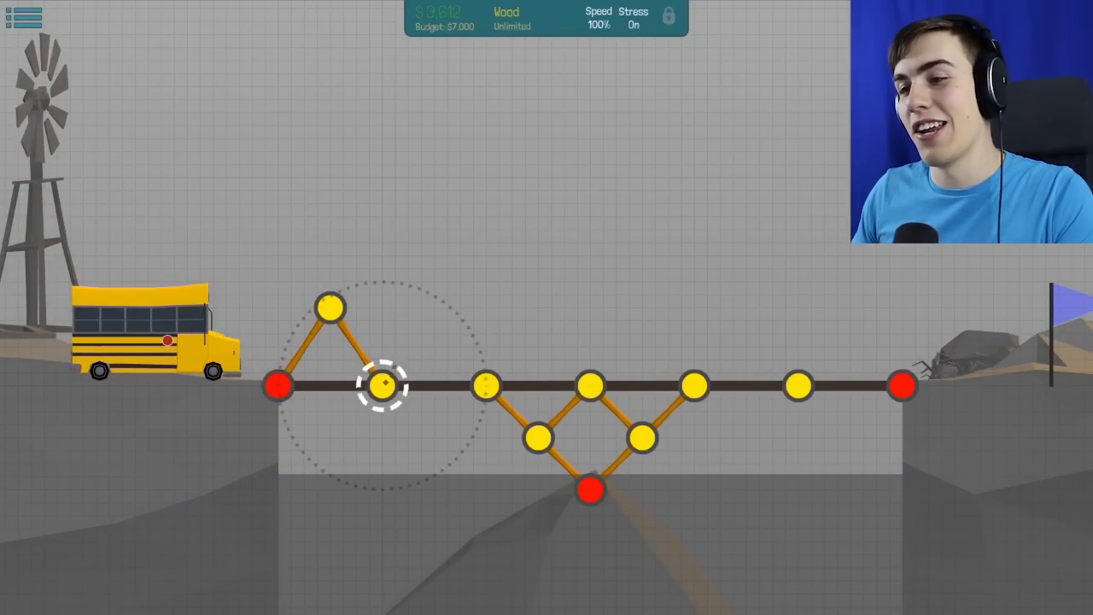
{"action": "left_click_drag", "start_coordinate": [384, 385], "coordinate": [436, 306]}
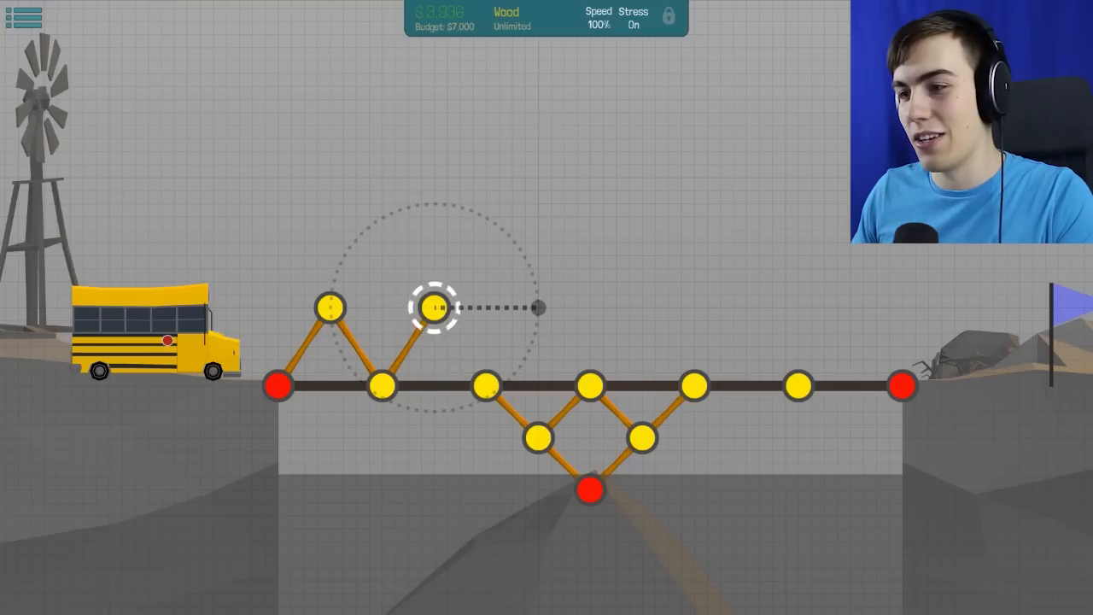
{"action": "left_click_drag", "start_coordinate": [435, 307], "coordinate": [539, 307]}
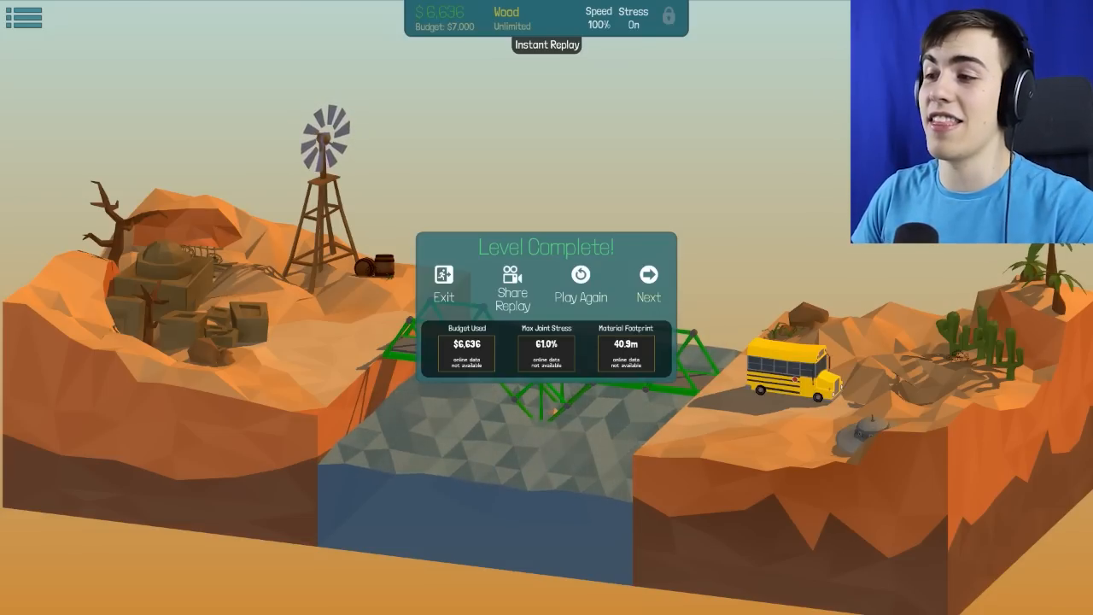
- Advance from Level Complete and start the 16m Double Decker level
{"action": "left_click", "coordinate": [648, 273]}
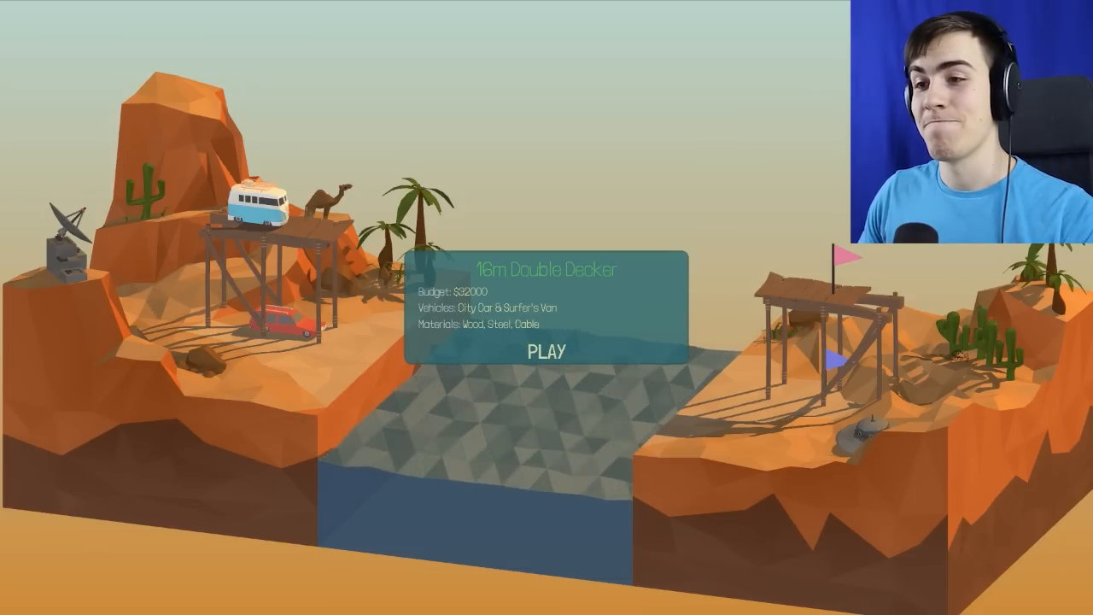
{"action": "left_click", "coordinate": [547, 352]}
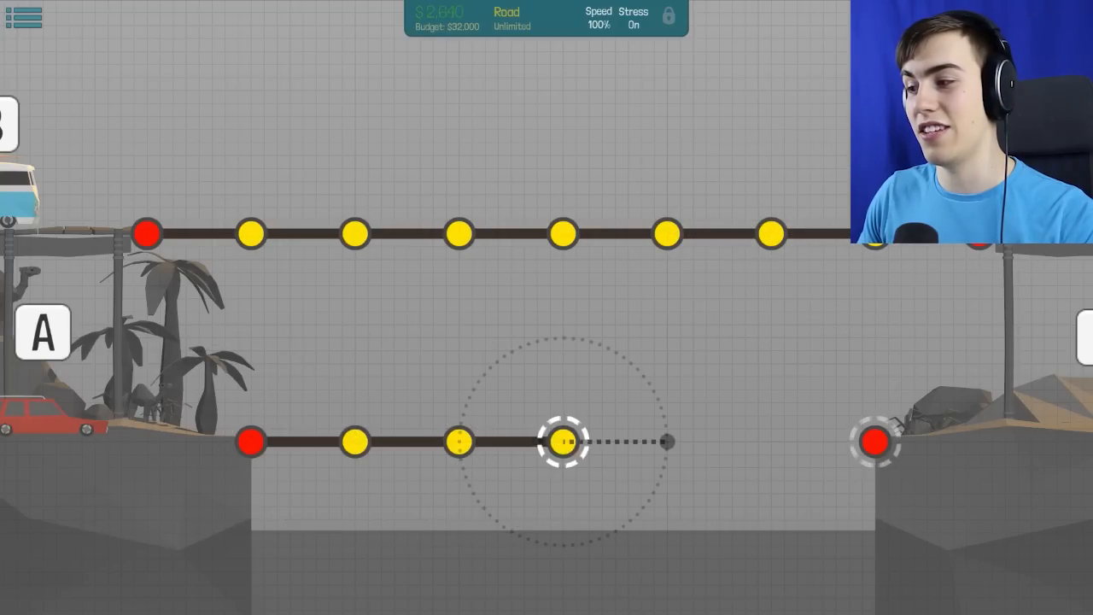
- Extend the lower road deck across to the right bank
{"action": "left_click_drag", "start_coordinate": [564, 440], "coordinate": [874, 441]}
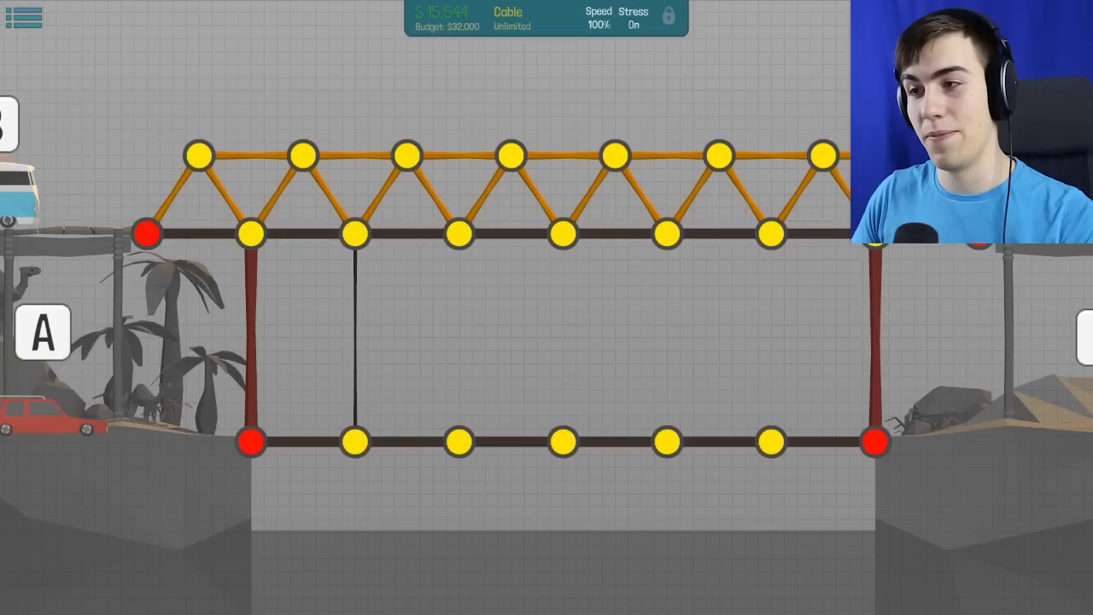
- Hang the lower road from the upper deck with cables between the deck joints
{"action": "left_click_drag", "start_coordinate": [560, 233], "coordinate": [561, 441]}
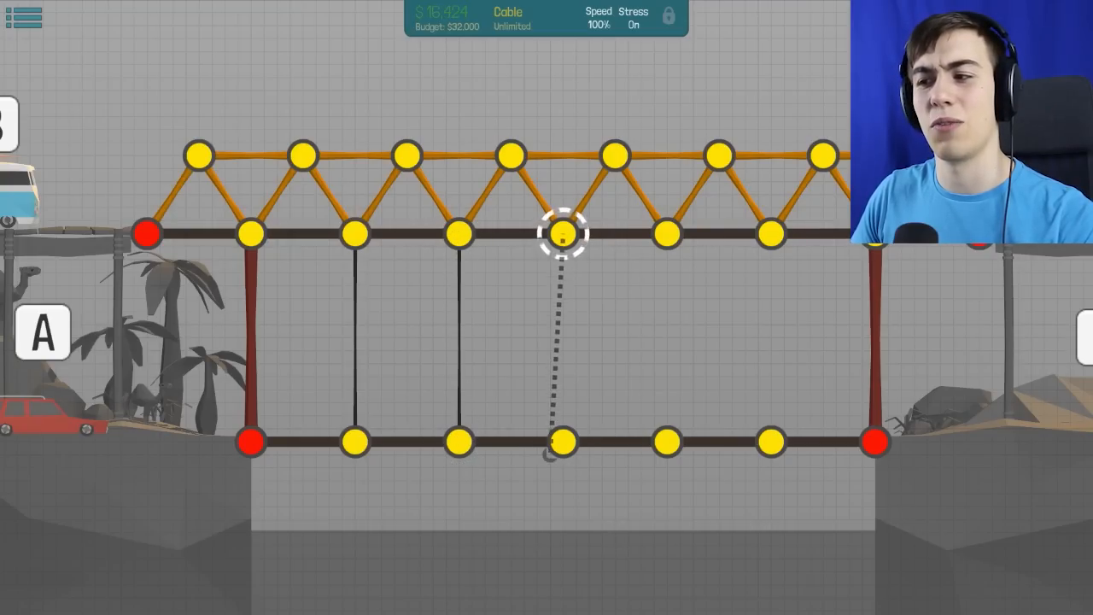
{"action": "left_click_drag", "start_coordinate": [564, 232], "coordinate": [563, 441]}
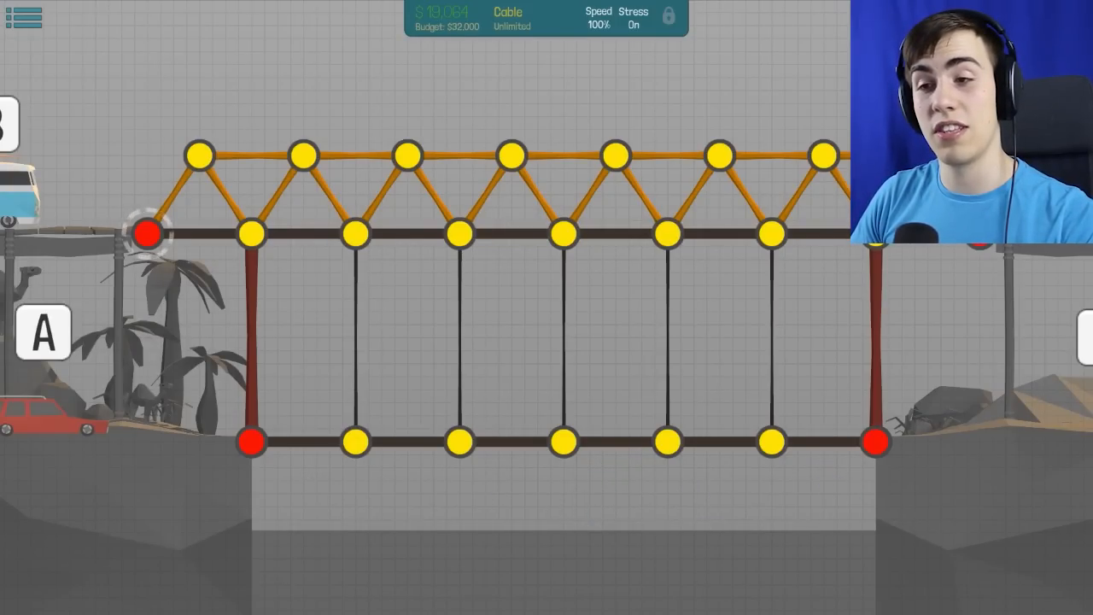
{"action": "left_click_drag", "start_coordinate": [147, 232], "coordinate": [457, 442]}
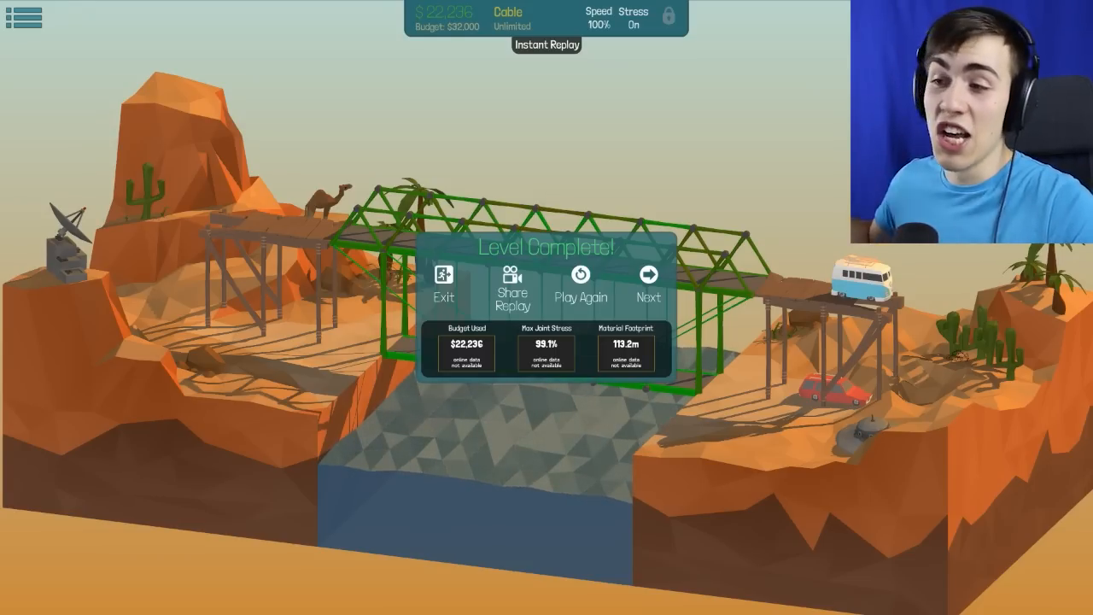
- Advance from Level Complete and start the 12m Drawbridge level
{"action": "left_click", "coordinate": [649, 282]}
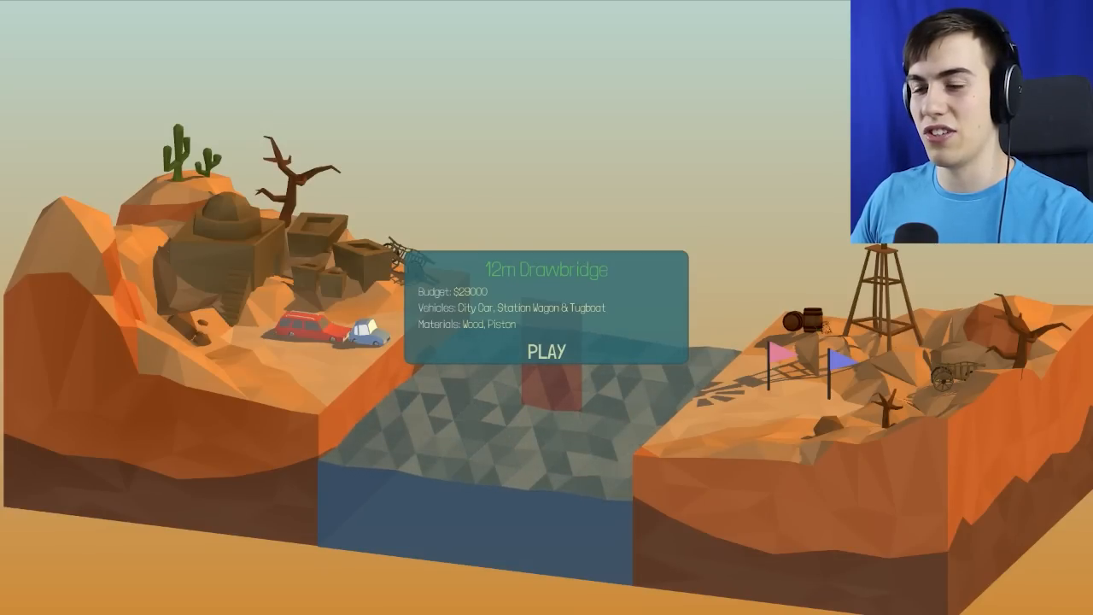
{"action": "left_click", "coordinate": [547, 352]}
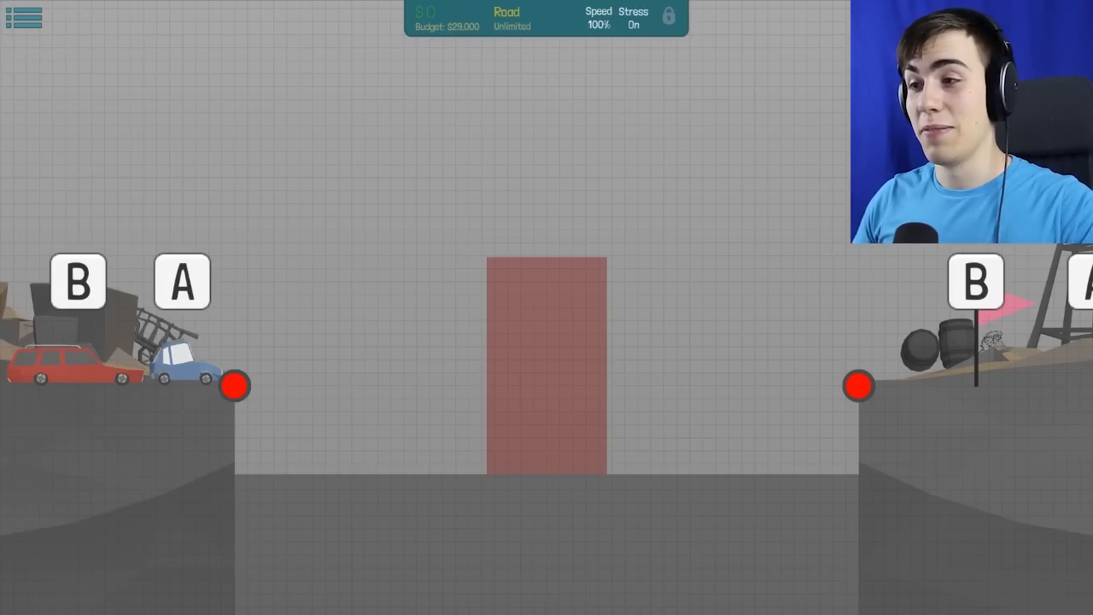
- Begin the drawbridge deck and run a wooden upper chord rising over the central red block
{"action": "left_click", "coordinate": [236, 387]}
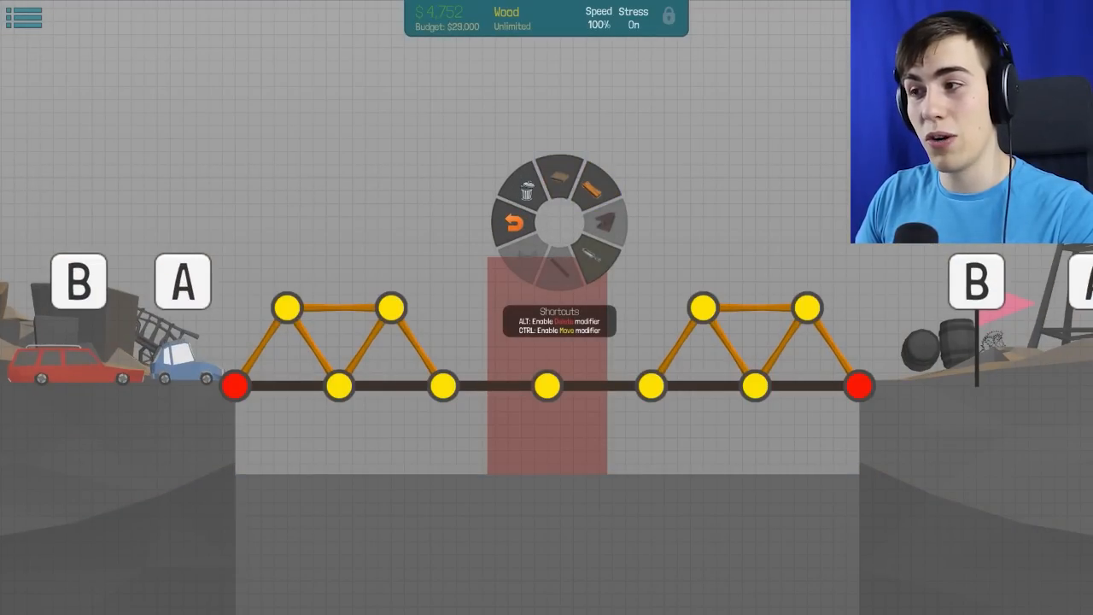
{"action": "mouse_move", "coordinate": [589, 247]}
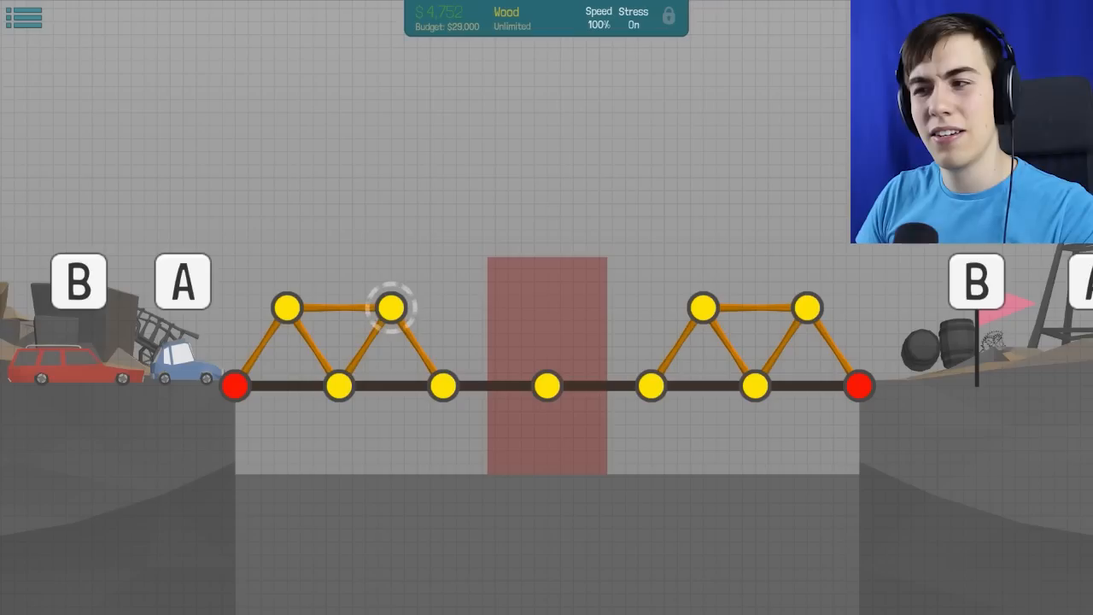
{"action": "left_click_drag", "start_coordinate": [393, 307], "coordinate": [452, 242]}
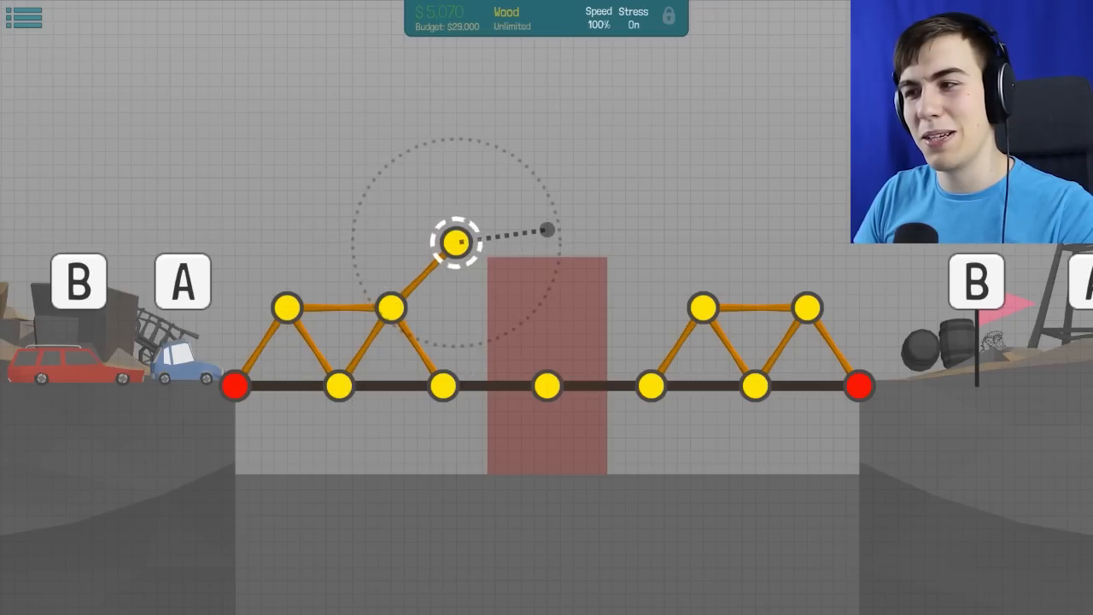
{"action": "left_click_drag", "start_coordinate": [455, 243], "coordinate": [548, 243]}
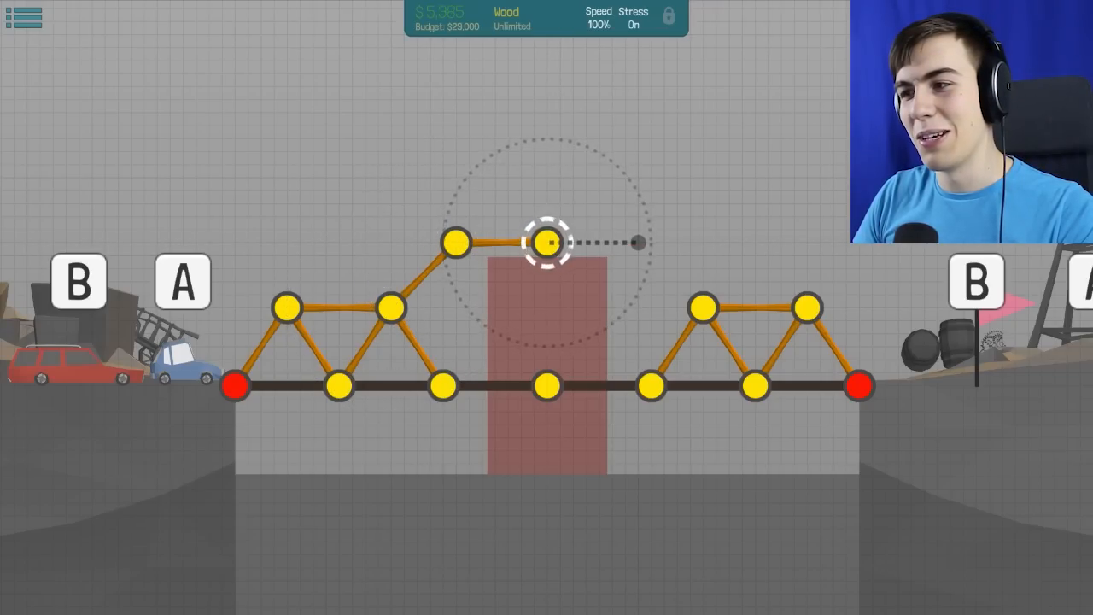
{"action": "left_click_drag", "start_coordinate": [547, 243], "coordinate": [636, 243]}
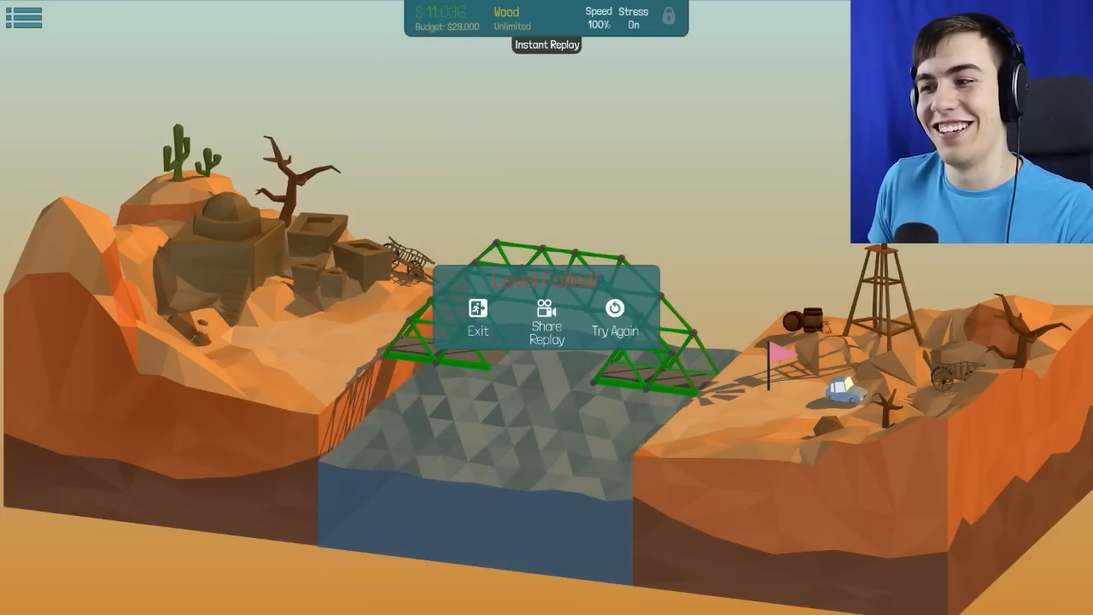
- Return to building after the failed run and pick Hydraulic as the deck material
{"action": "left_click", "coordinate": [615, 321]}
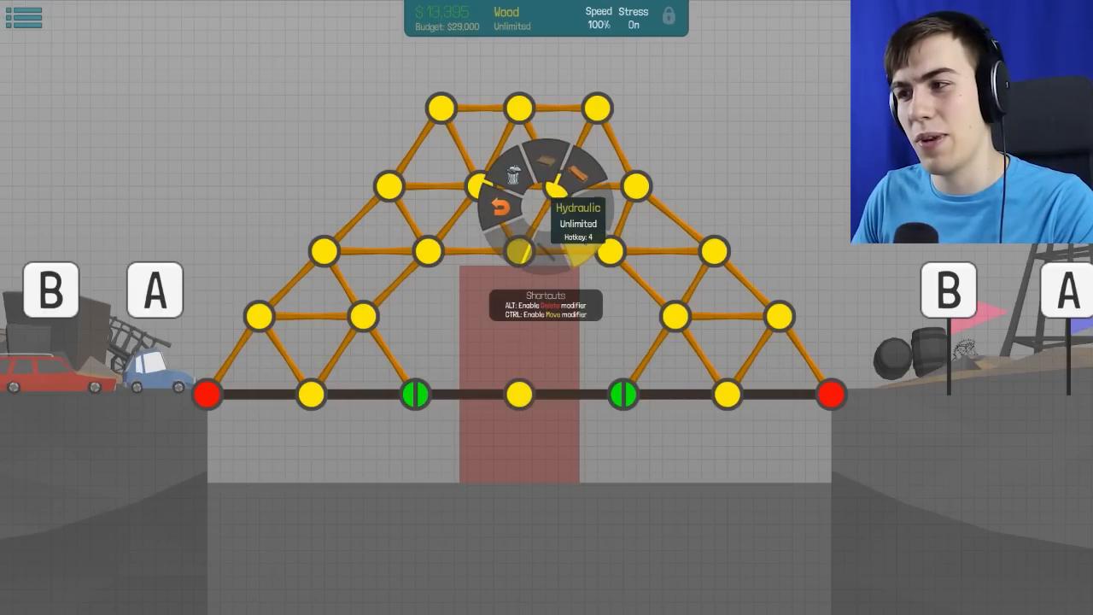
{"action": "left_click", "coordinate": [578, 185]}
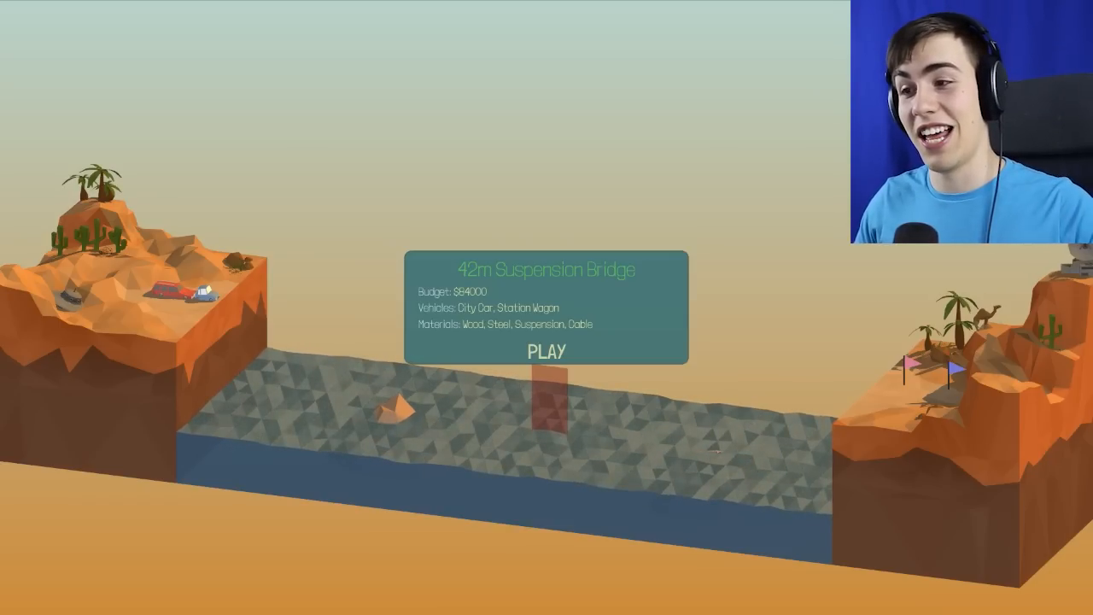
- Start the 42m Suspension Bridge level from its intro card
{"action": "left_click", "coordinate": [547, 352]}
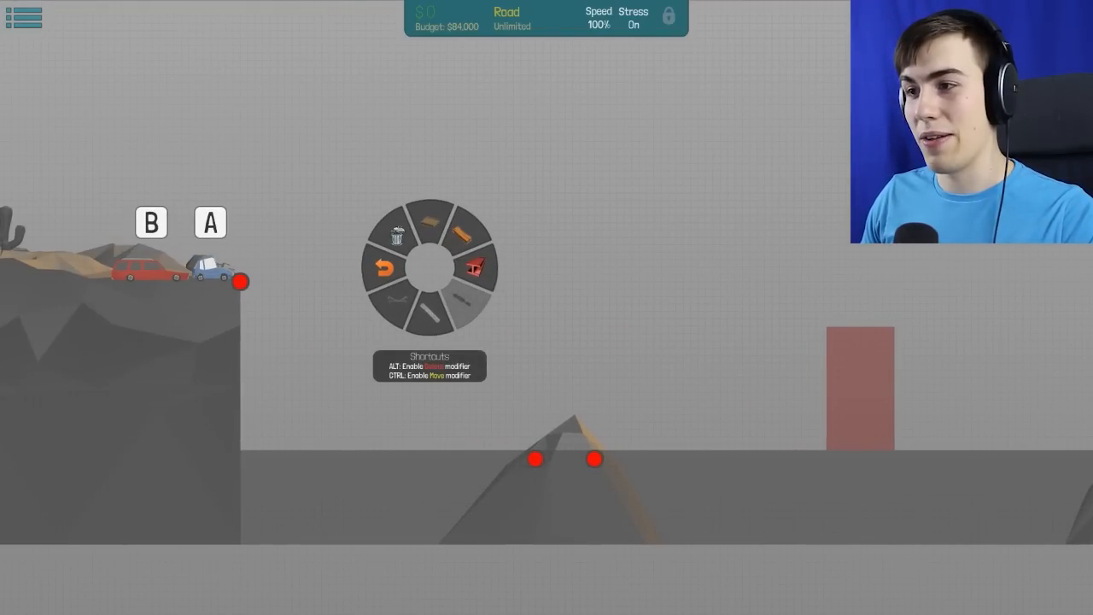
{"action": "mouse_move", "coordinate": [475, 270]}
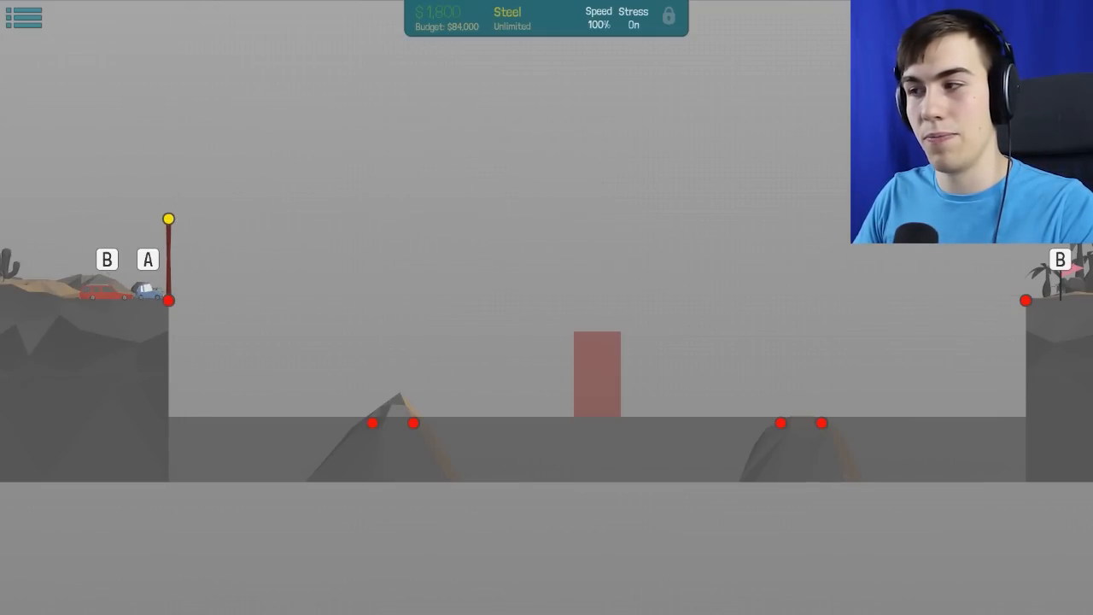
- Place a steel tower point at the right bank for the suspension cable
{"action": "left_click", "coordinate": [1025, 301]}
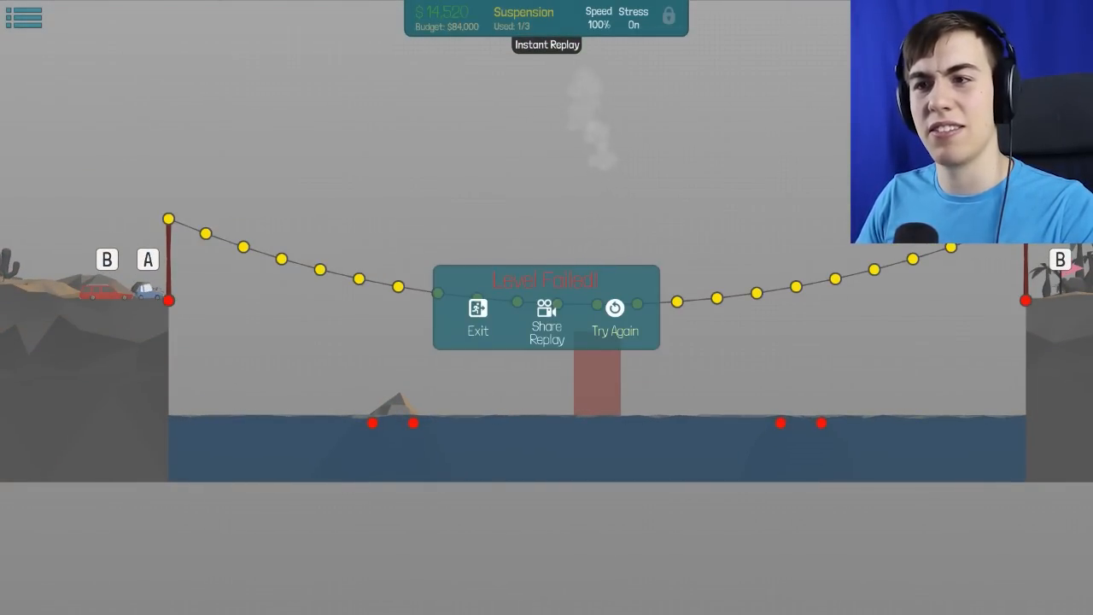
- Return to building after the failed test and extend the wooden truss on the left rock
{"action": "left_click", "coordinate": [615, 321]}
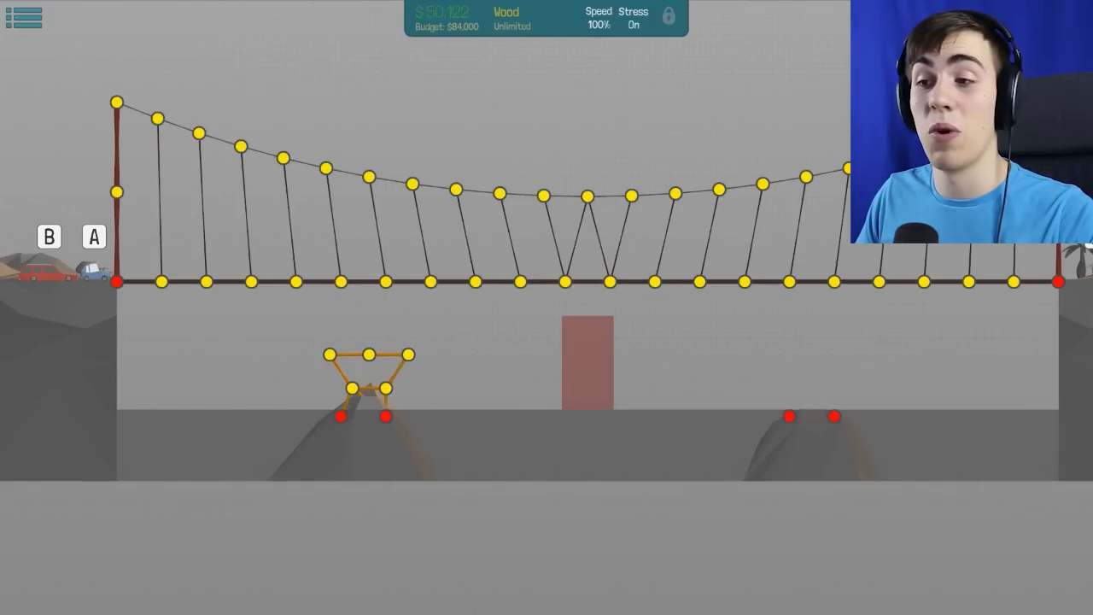
{"action": "left_click", "coordinate": [367, 353]}
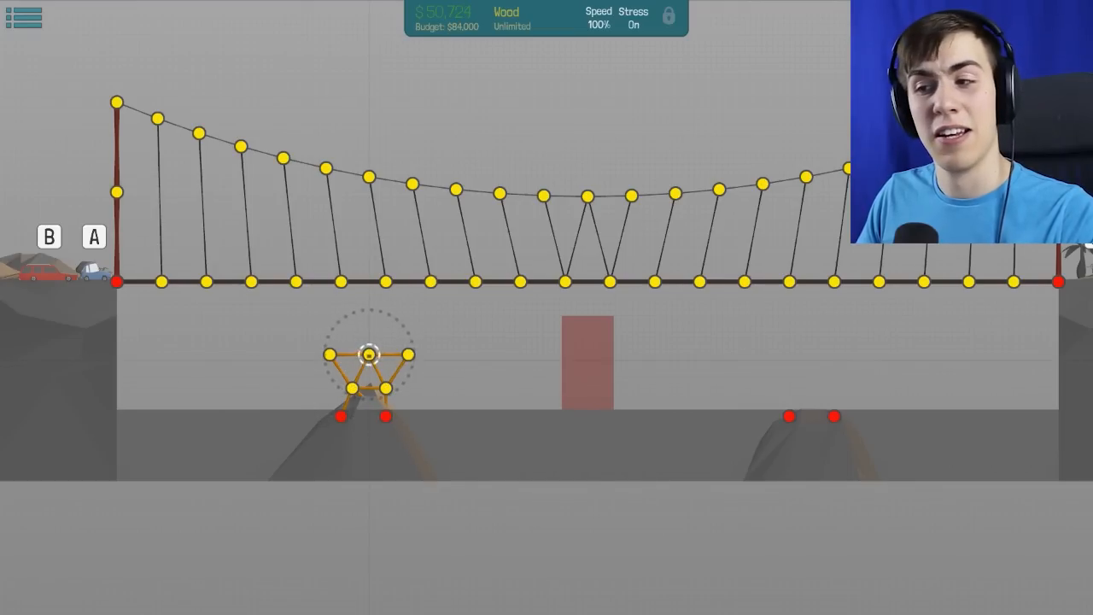
{"action": "left_click_drag", "start_coordinate": [369, 350], "coordinate": [350, 321]}
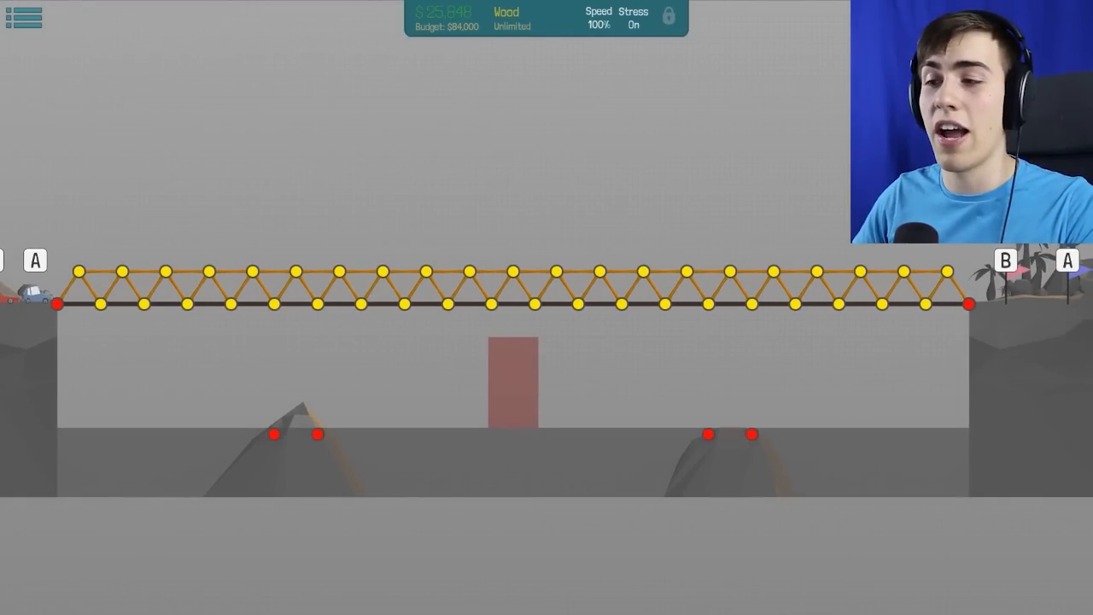
- Switch to steel and brace the deck with a steel leg down to the left rock peak
{"action": "right_click", "coordinate": [170, 325]}
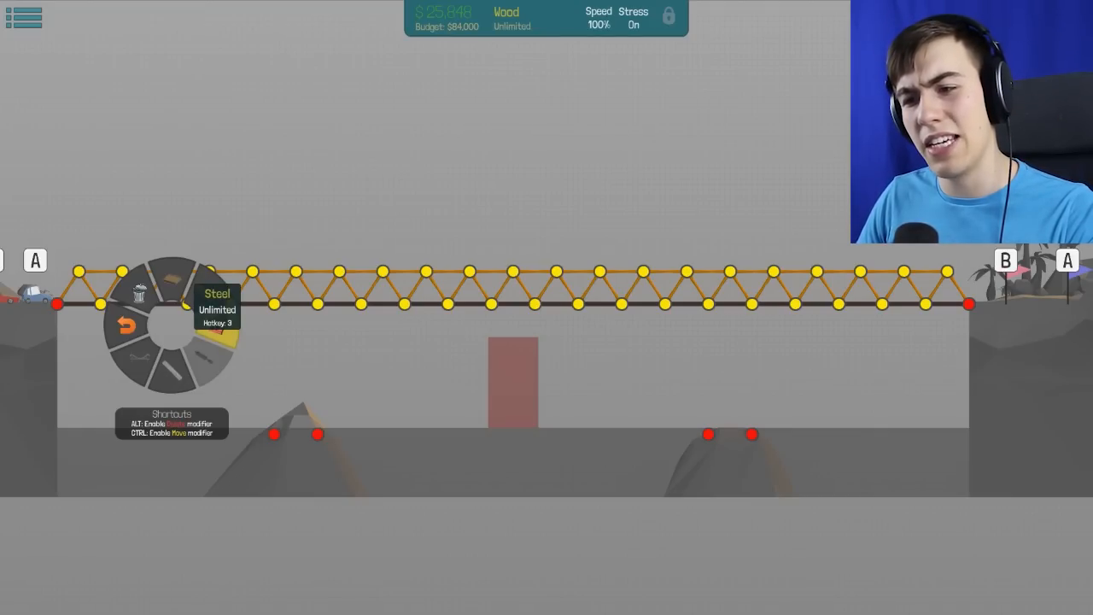
{"action": "left_click", "coordinate": [215, 308]}
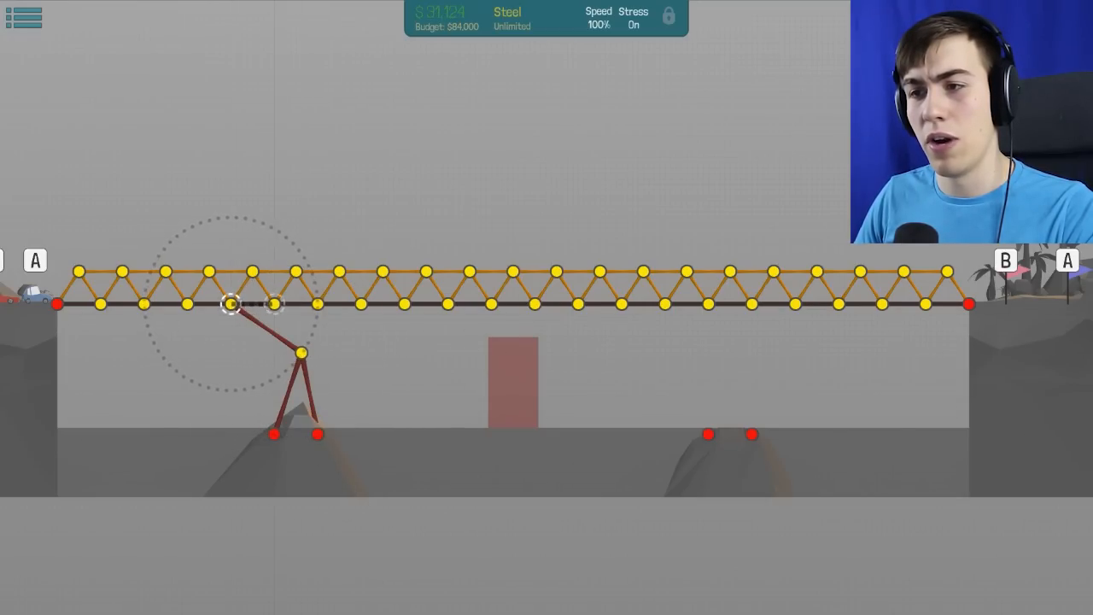
{"action": "left_click_drag", "start_coordinate": [229, 304], "coordinate": [300, 352]}
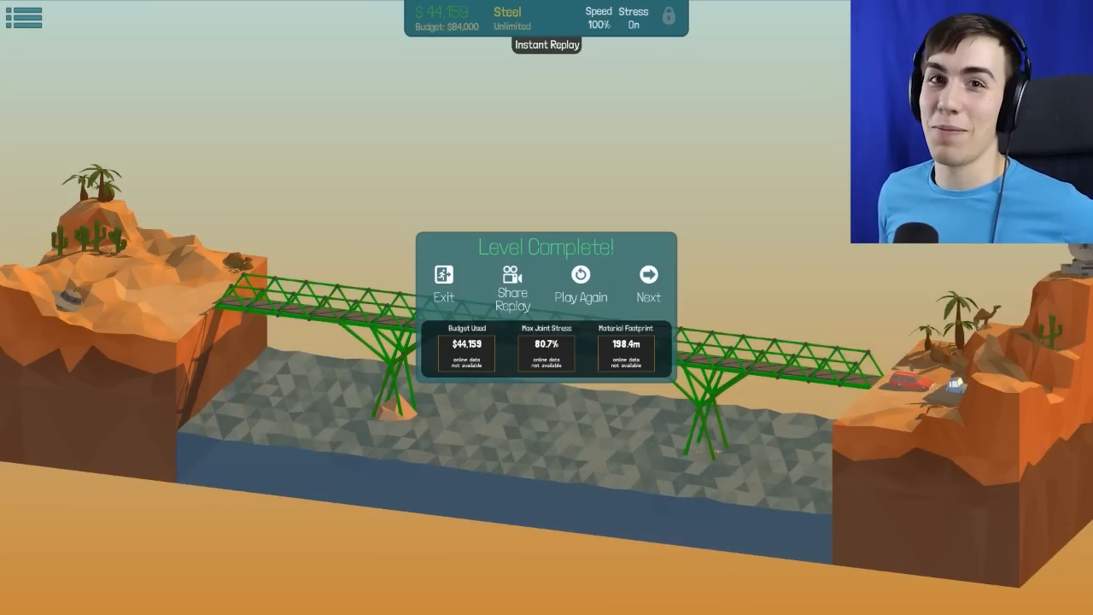
{"action": "left_click", "coordinate": [649, 282]}
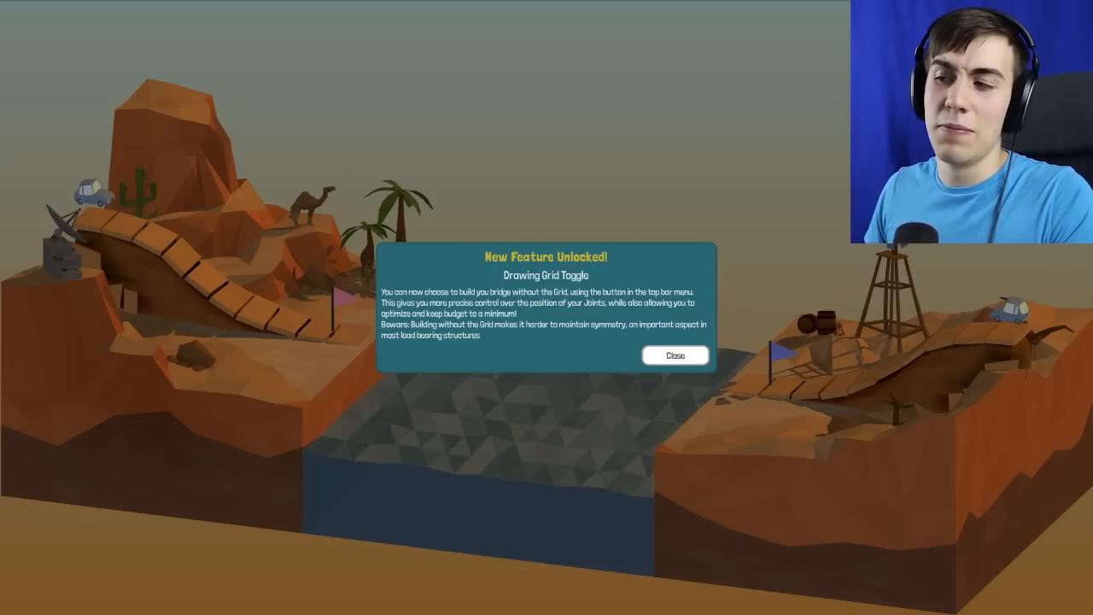
- Close the 'New Feature Unlocked' Drawing Grid Toggle notice to reveal the 14m Double Jump card
{"action": "left_click", "coordinate": [675, 356]}
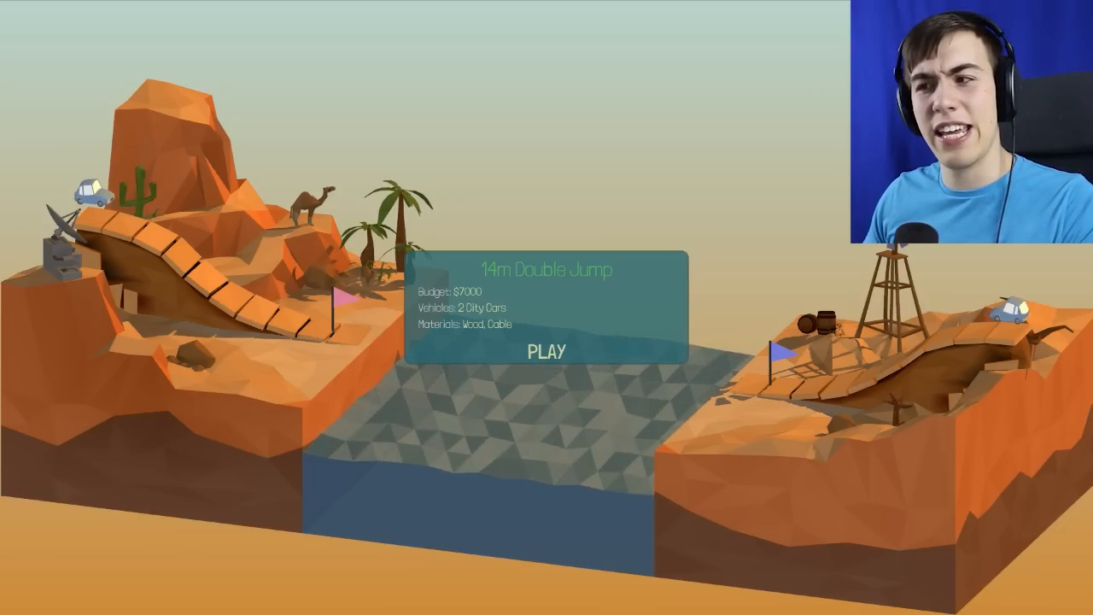
- Start 14m Double Jump and lay a road piece out from the left cliff's edge anchor
{"action": "left_click", "coordinate": [547, 352]}
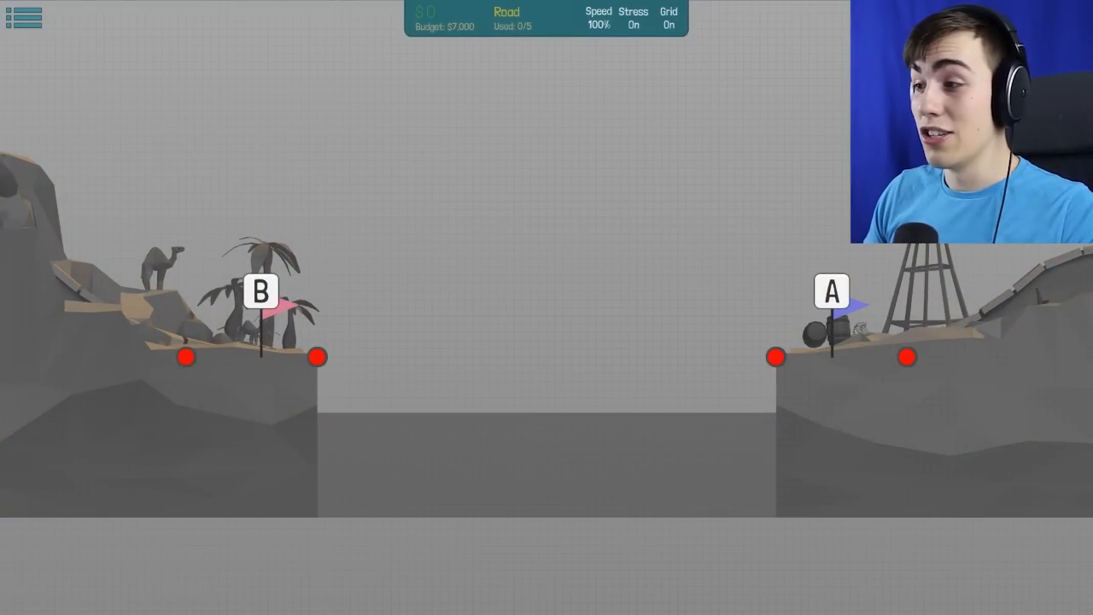
{"action": "left_click", "coordinate": [318, 357]}
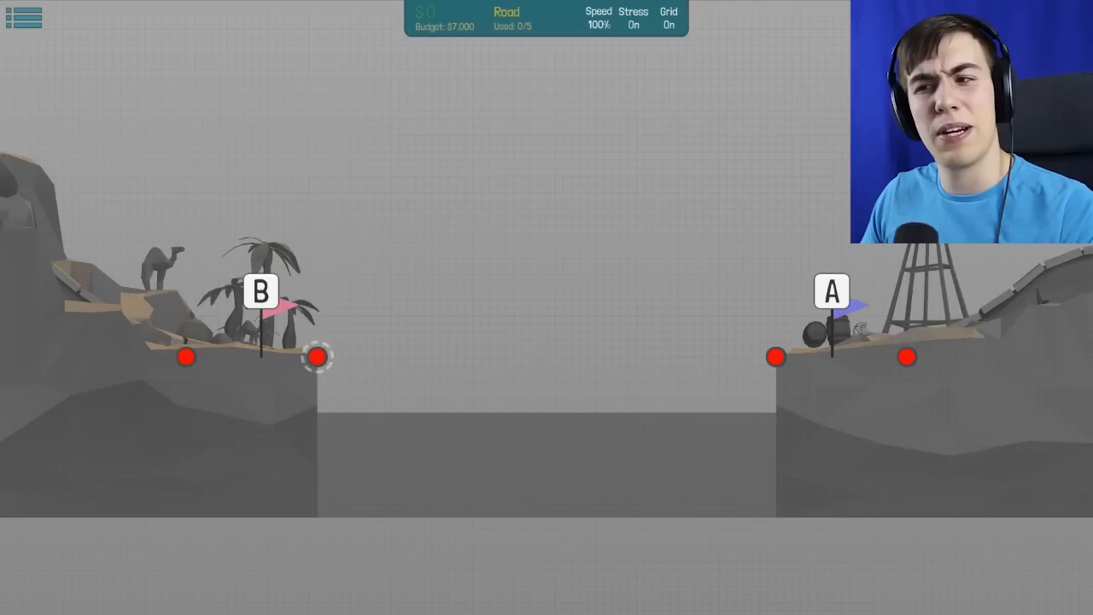
{"action": "left_click", "coordinate": [318, 357]}
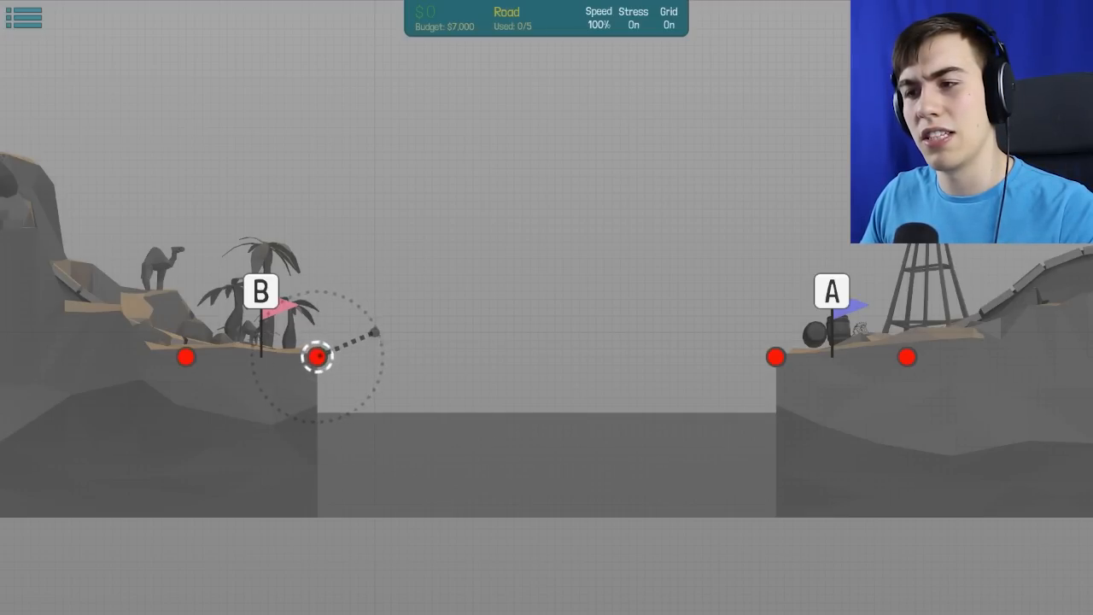
{"action": "left_click_drag", "start_coordinate": [318, 357], "coordinate": [424, 299]}
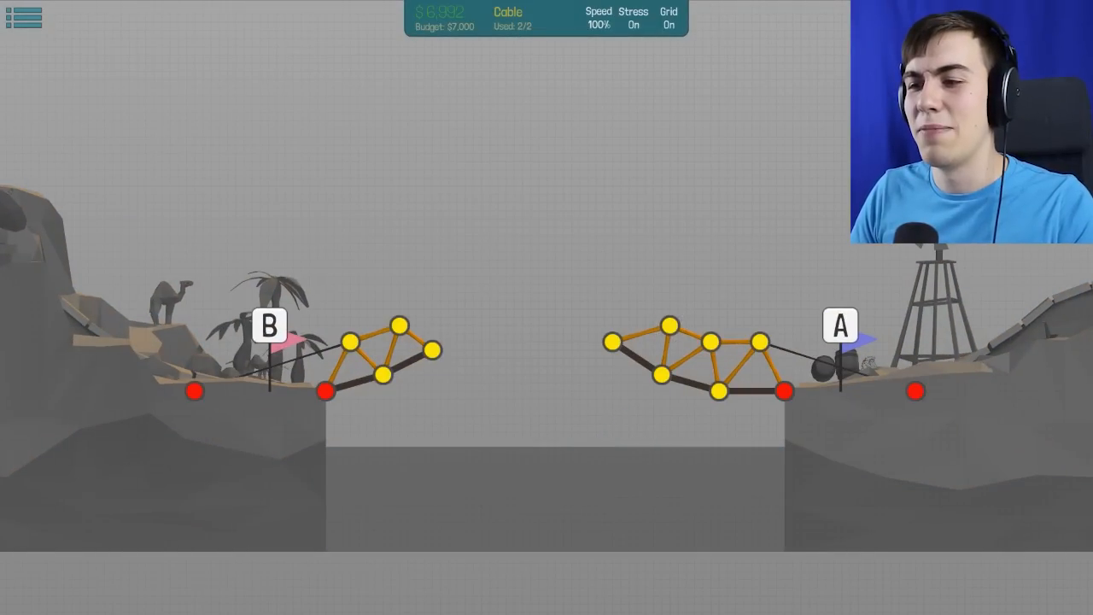
- Reposition the left truss's end joint to reshape the ramp angle
{"action": "left_click", "coordinate": [430, 357]}
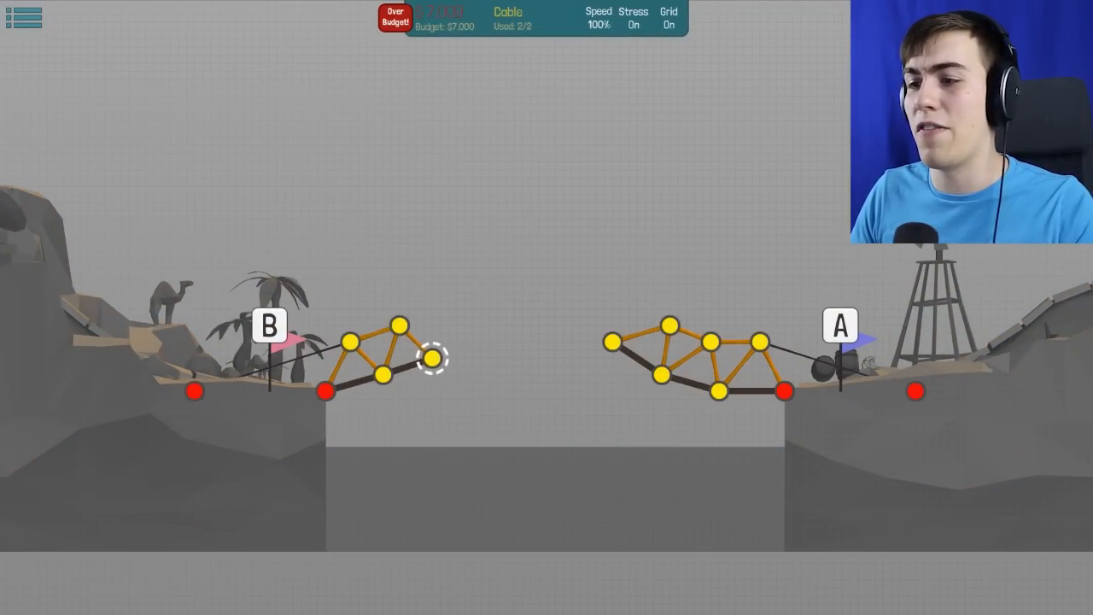
{"action": "left_click_drag", "start_coordinate": [427, 359], "coordinate": [350, 350]}
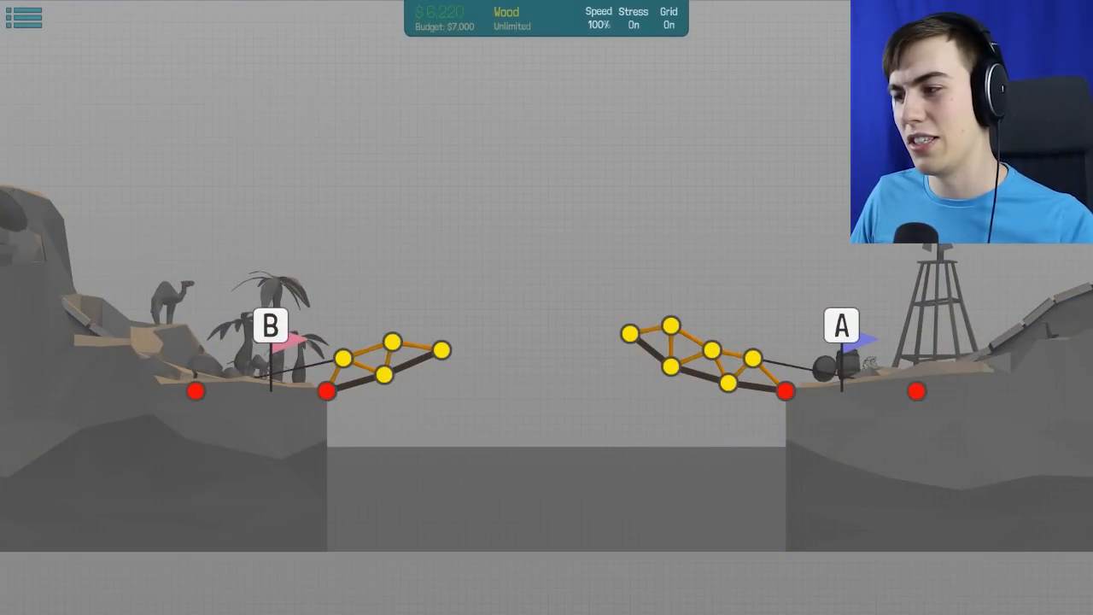
- Lower the right ramp's bottom joint, turn grid snapping off, and run a test of the bridge
{"action": "left_click", "coordinate": [731, 382]}
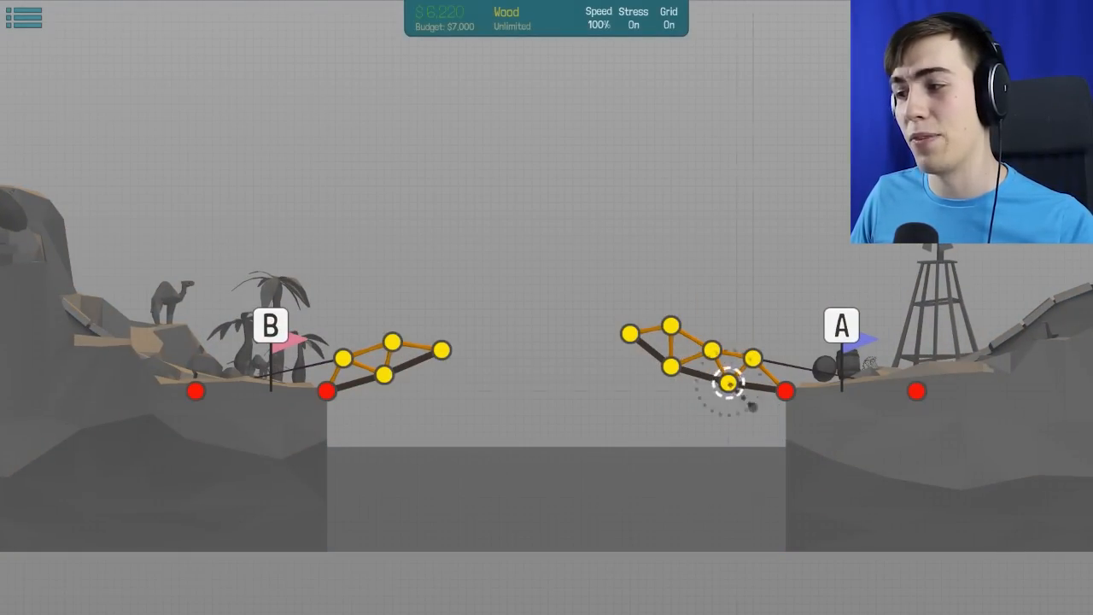
{"action": "left_click_drag", "start_coordinate": [727, 382], "coordinate": [753, 424]}
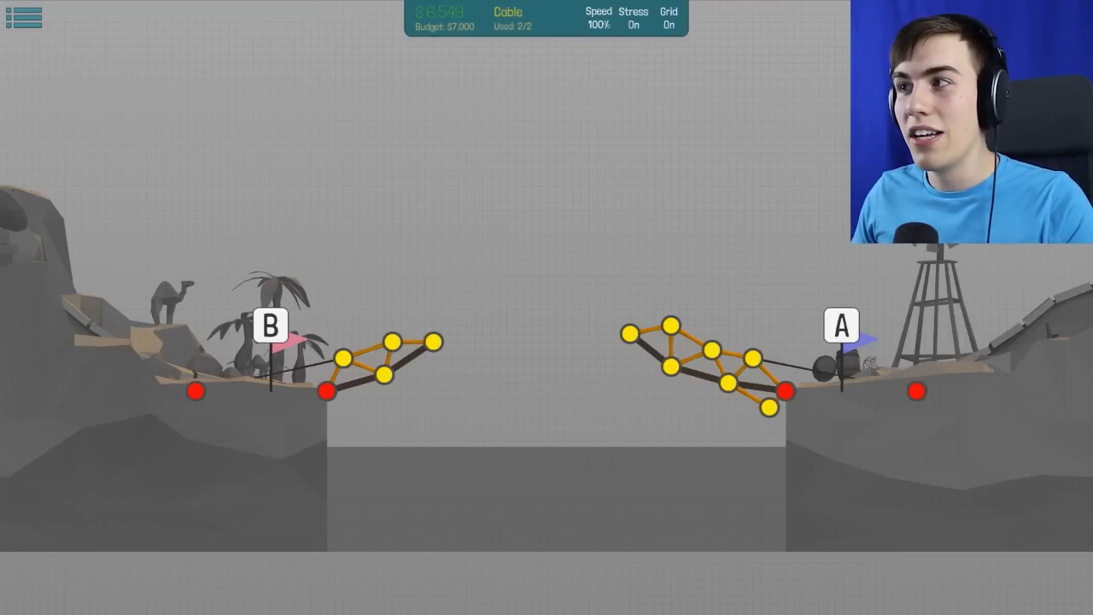
{"action": "left_click", "coordinate": [668, 24]}
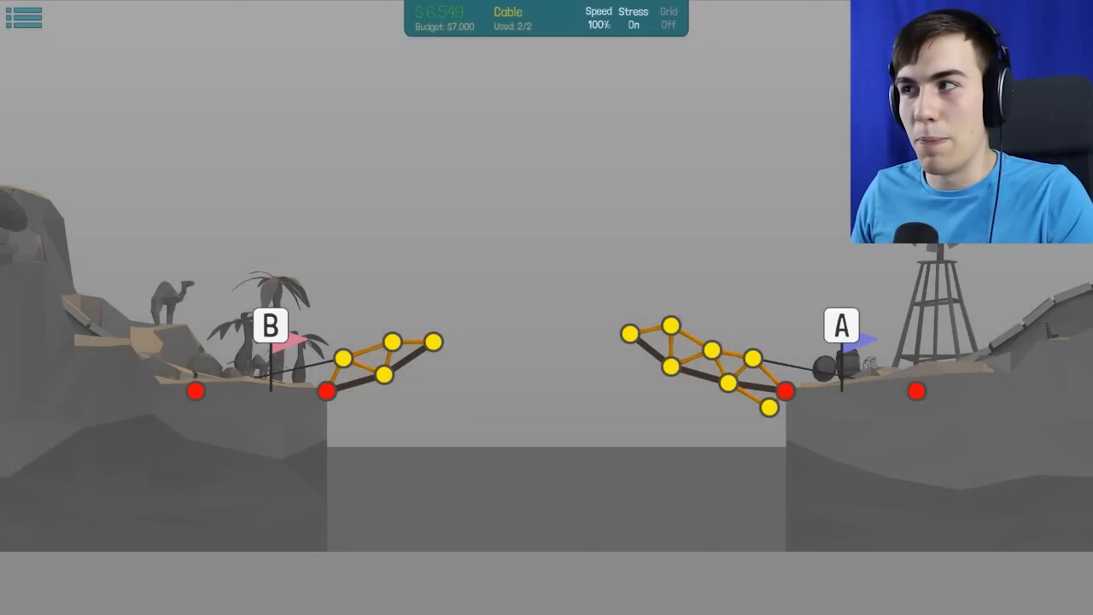
{"action": "left_click", "coordinate": [625, 335]}
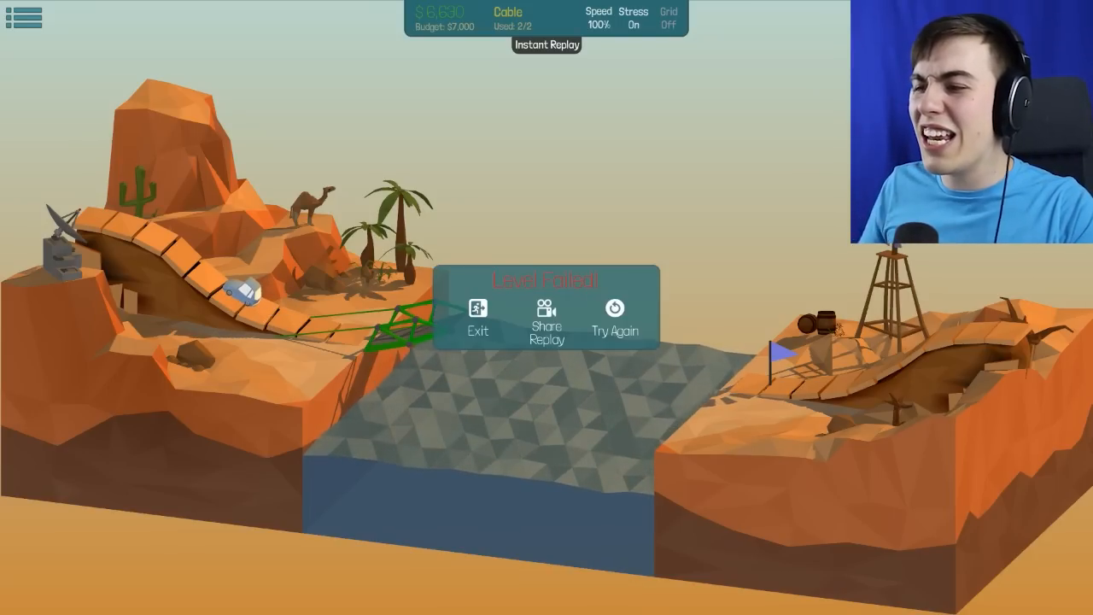
- Watch the instant replay of the crash, then resume to complete the Double Jump crossing
{"action": "left_click", "coordinate": [615, 321]}
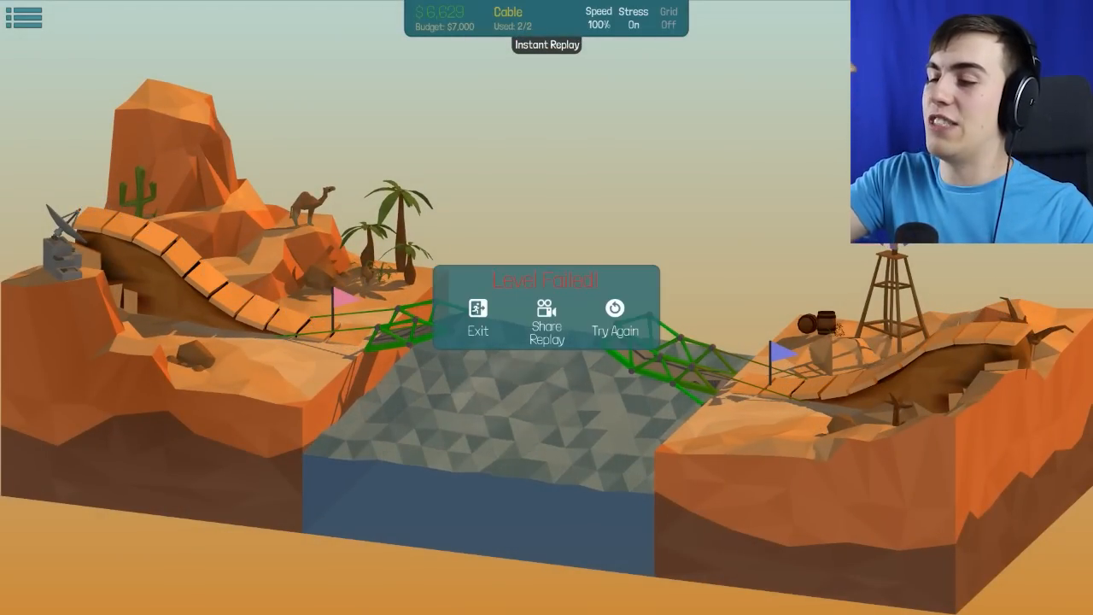
{"action": "left_click", "coordinate": [615, 321]}
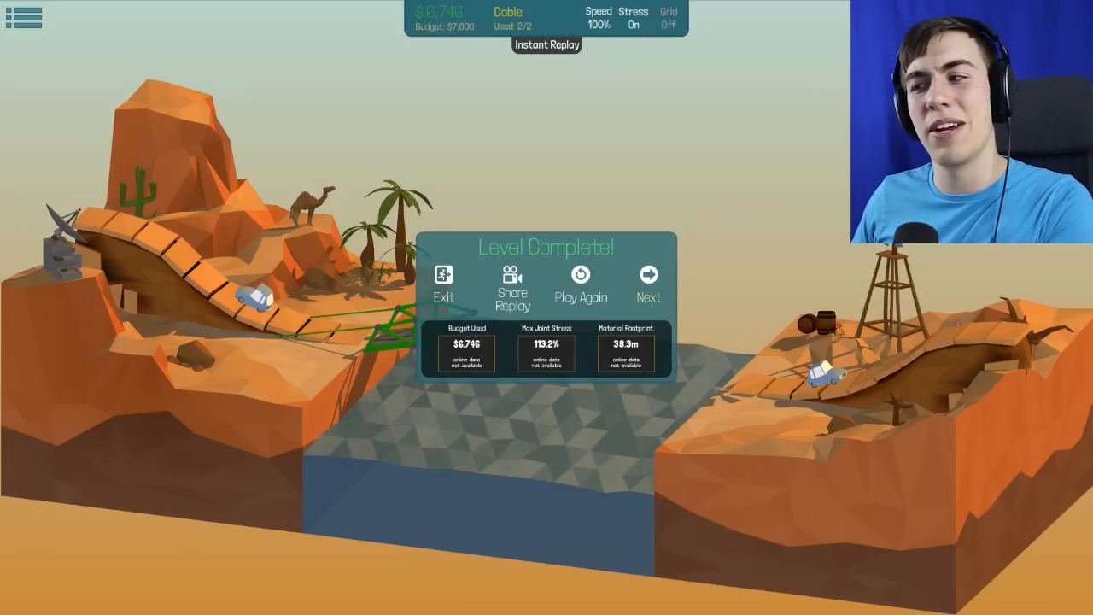
- Advance from the Level Complete dialog to the 16m Double Drawbridge level
{"action": "left_click", "coordinate": [649, 287]}
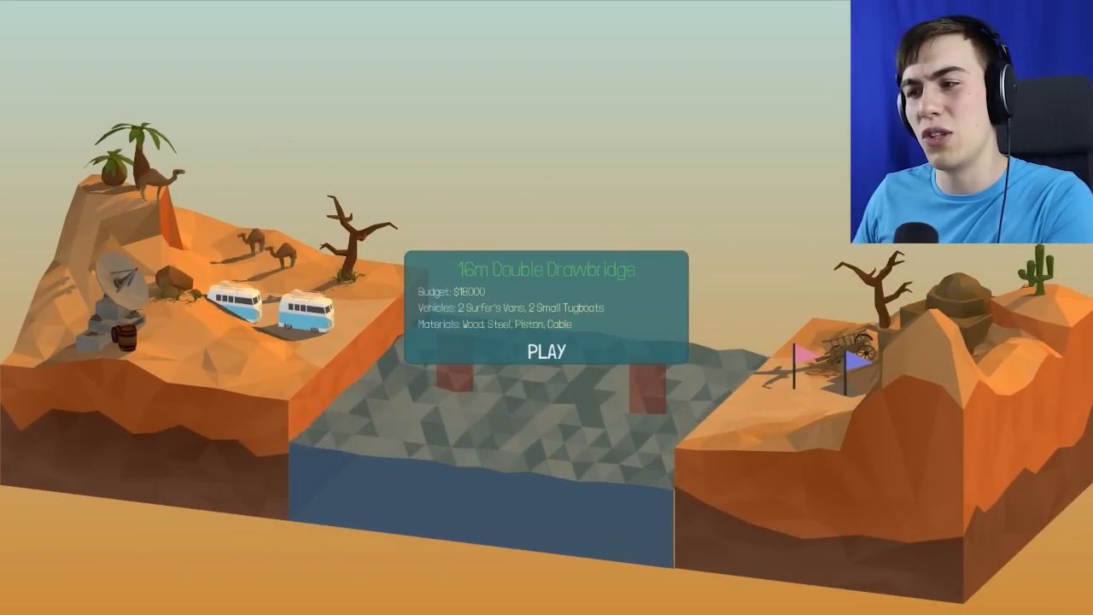